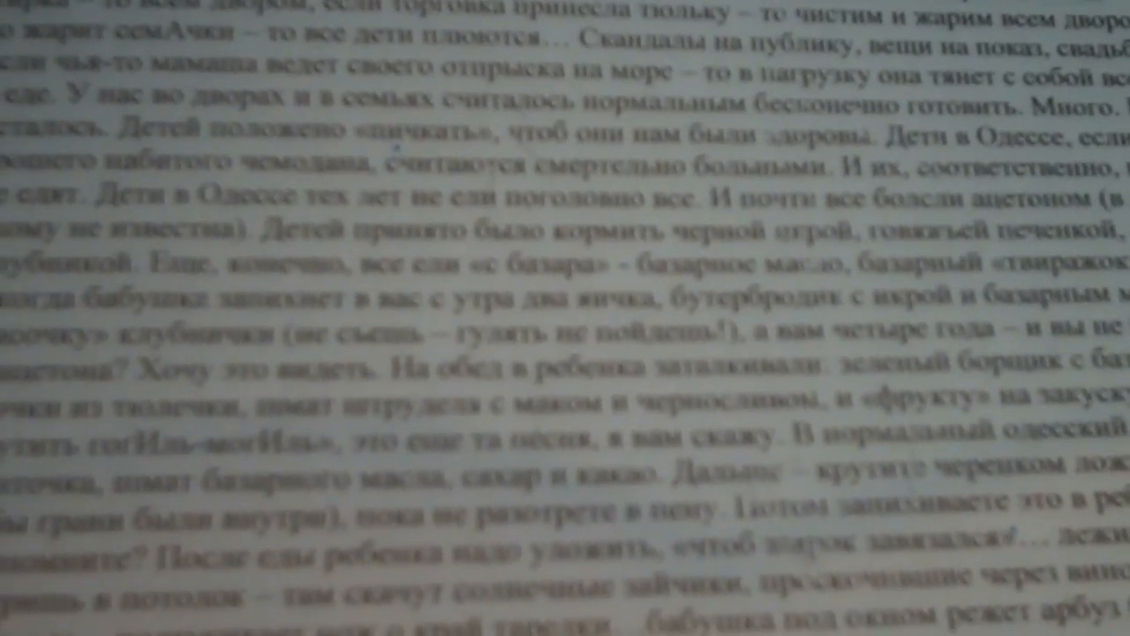
scroll("down", 3)
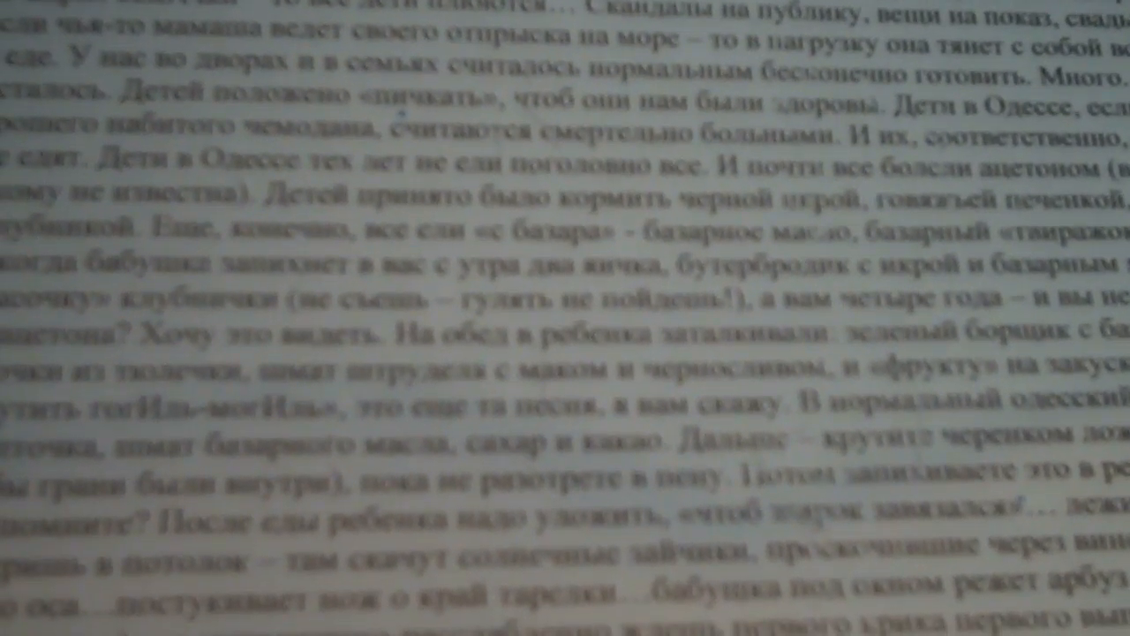
scroll("down", 3)
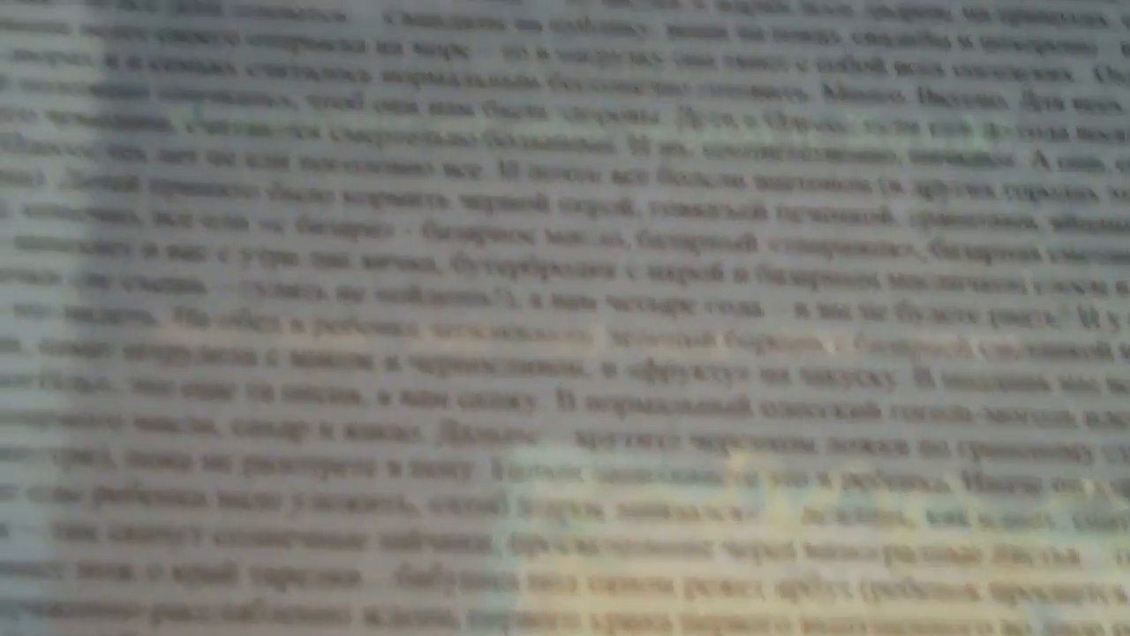
scroll("down", 3)
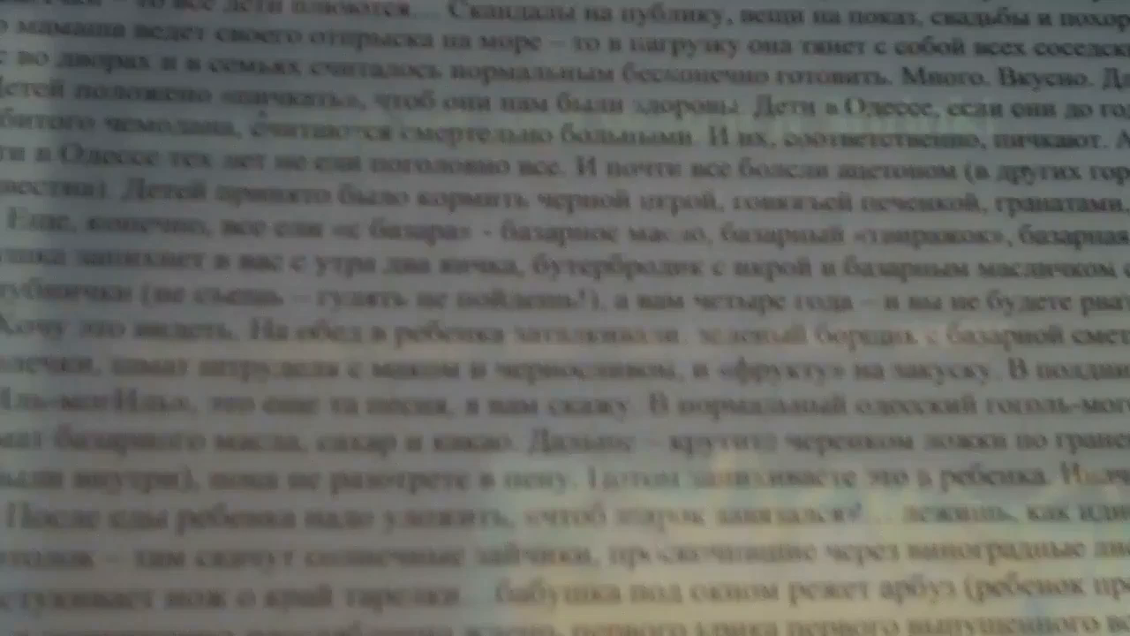
scroll("down", 3)
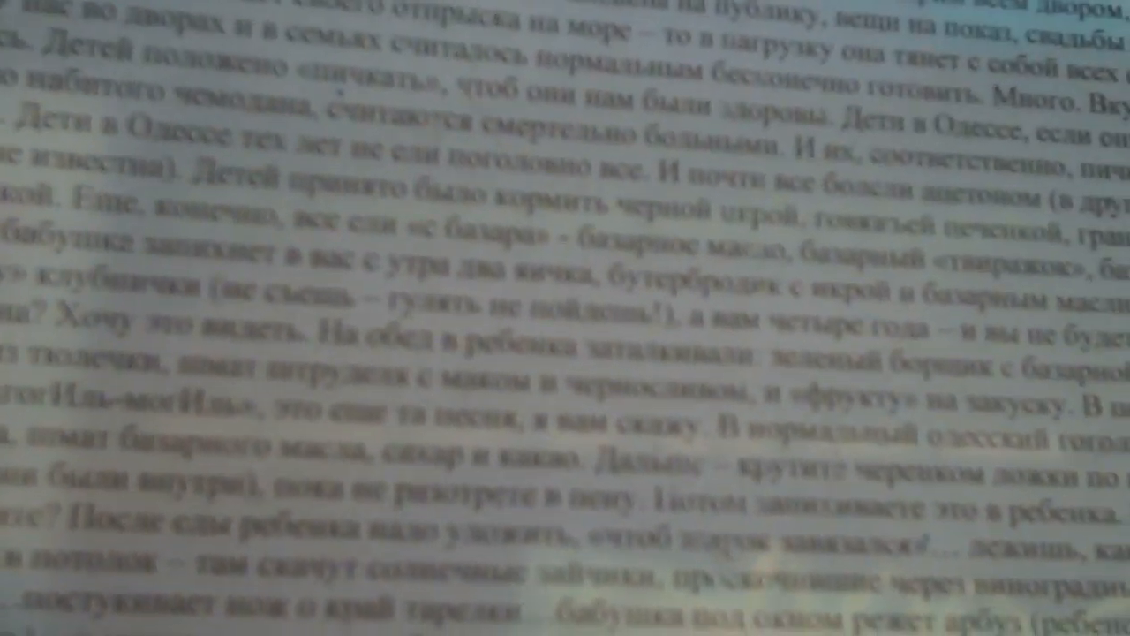
scroll("down", 3)
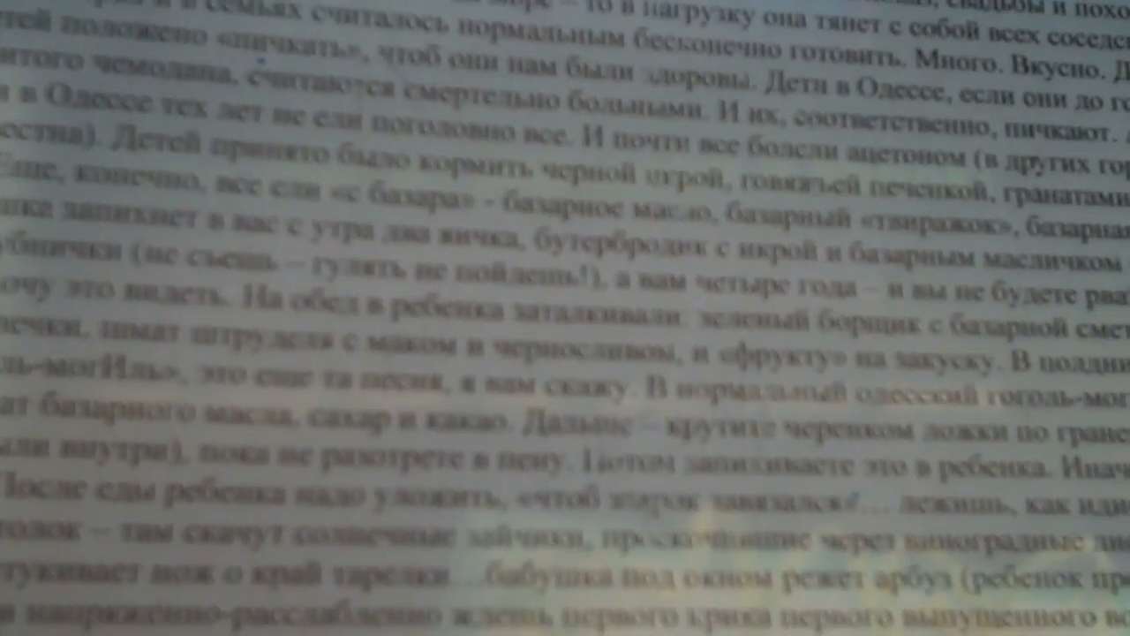
scroll("down", 3)
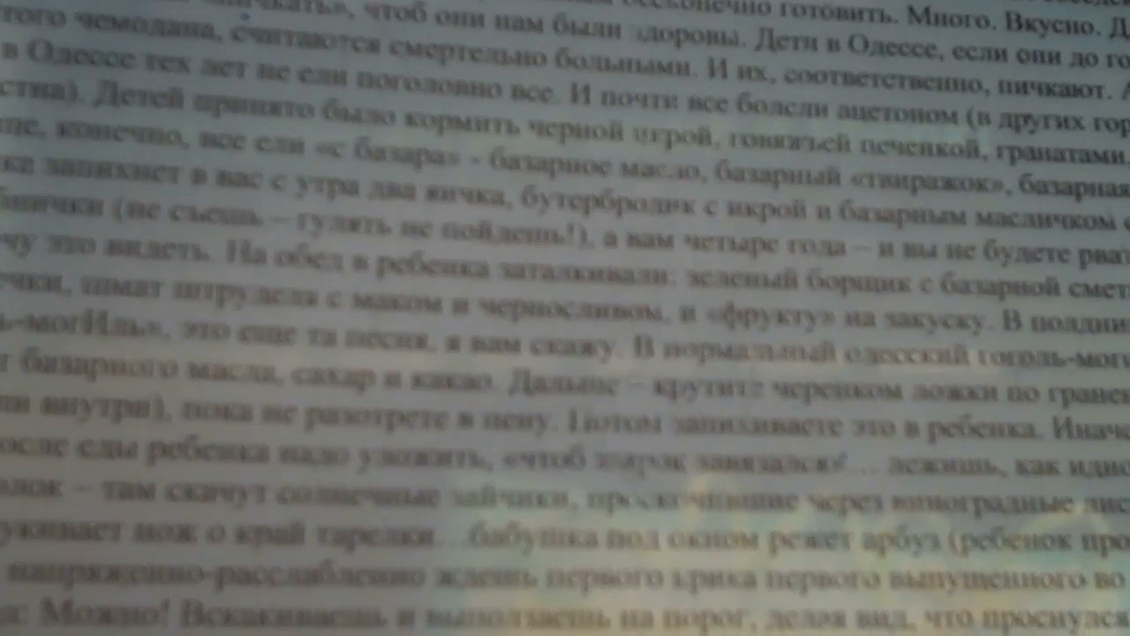
scroll("down", 3)
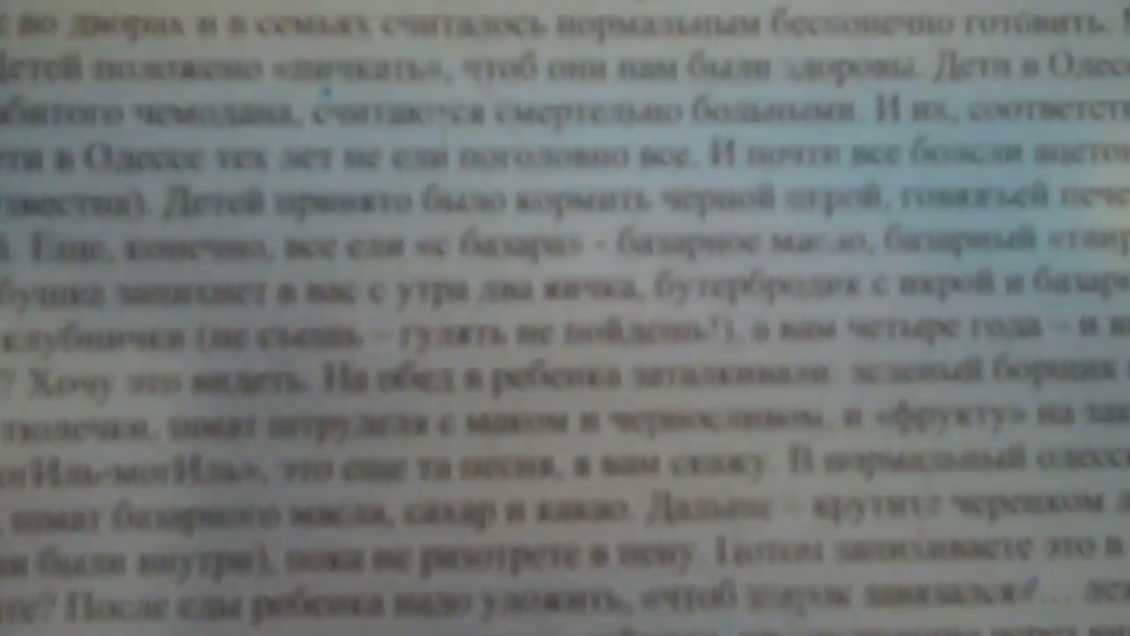
scroll("down", 3)
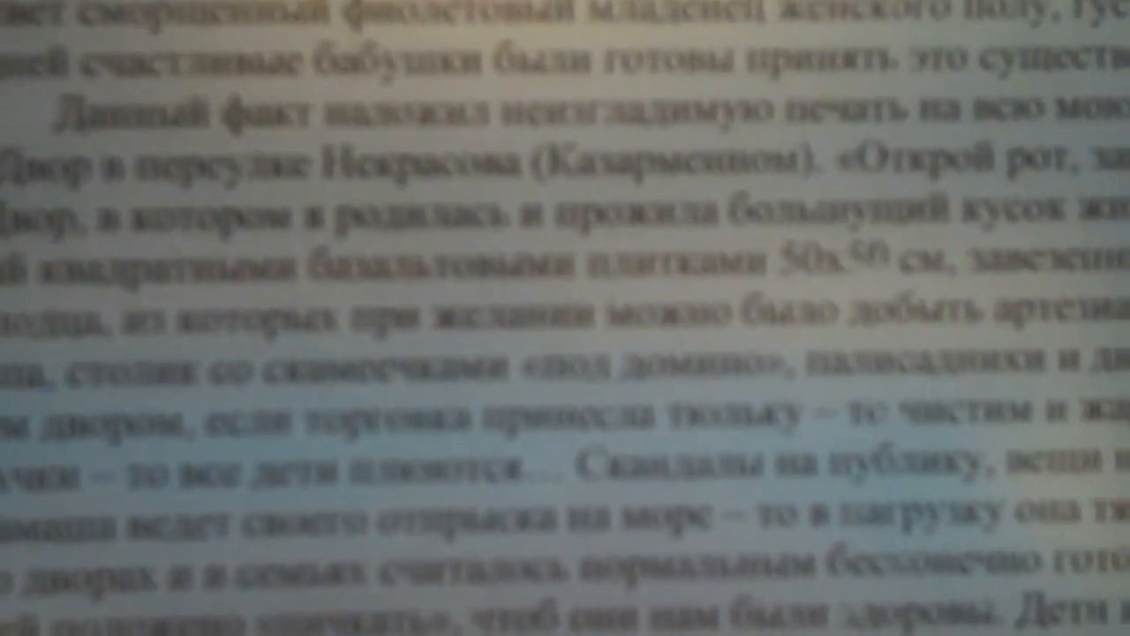
scroll("down", 3)
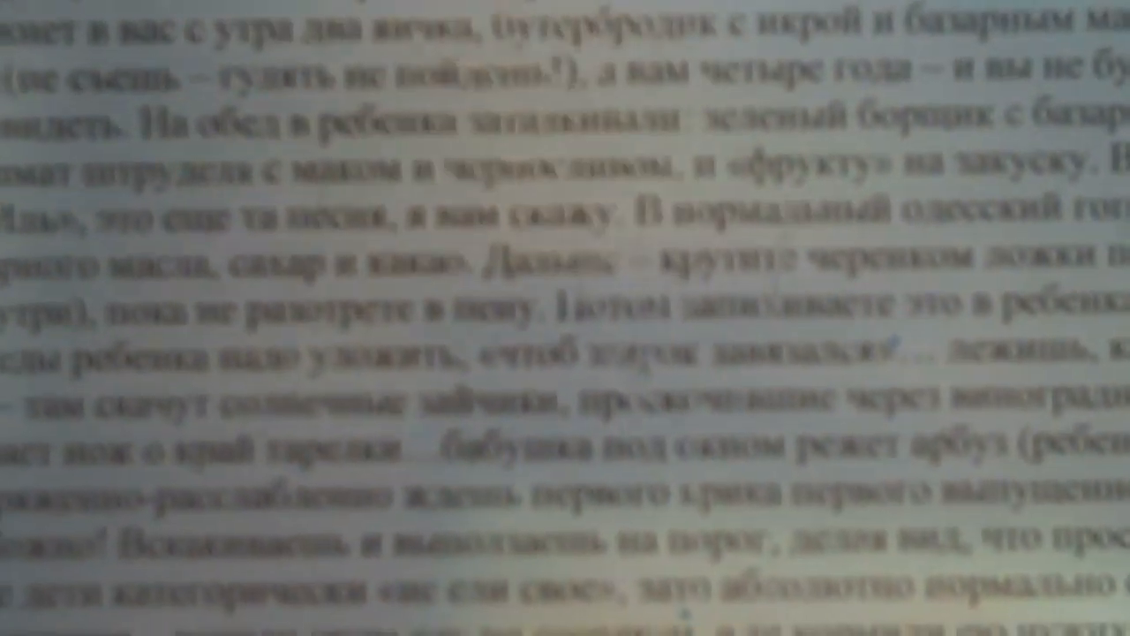